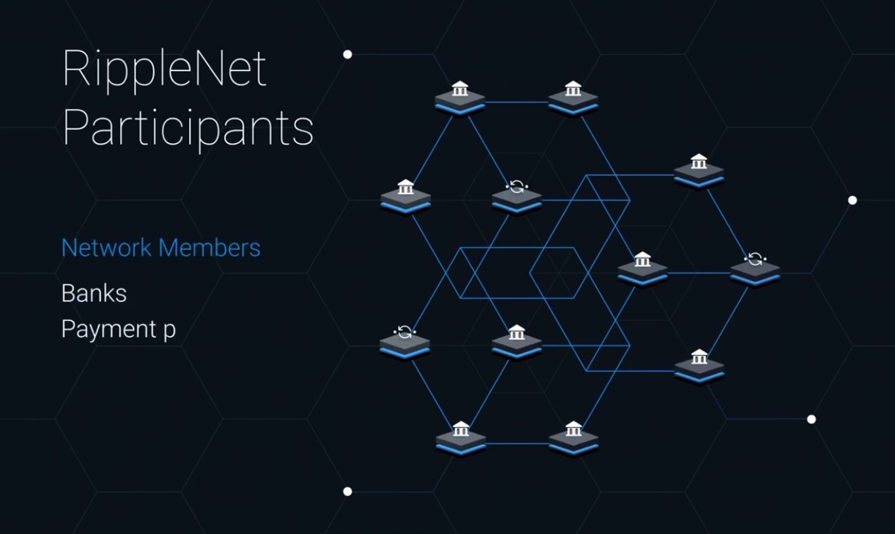
type("roviders")
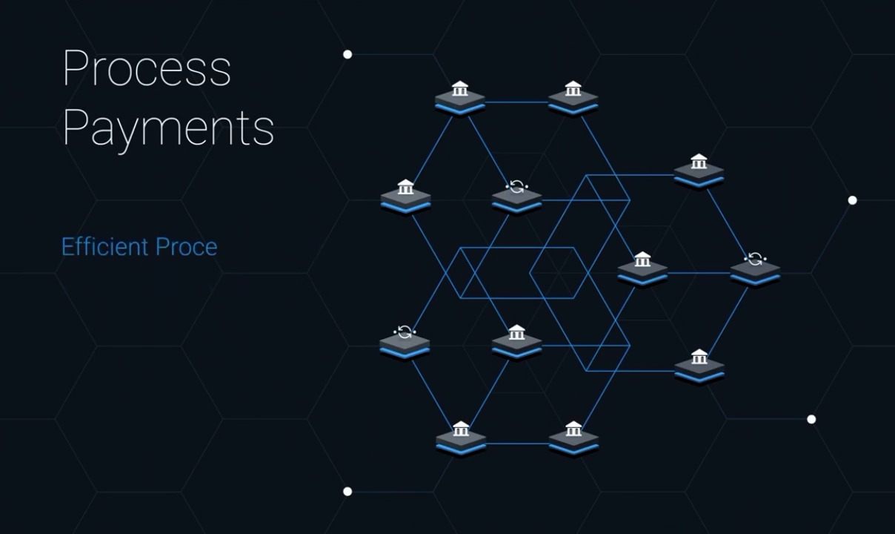
type("ssing")
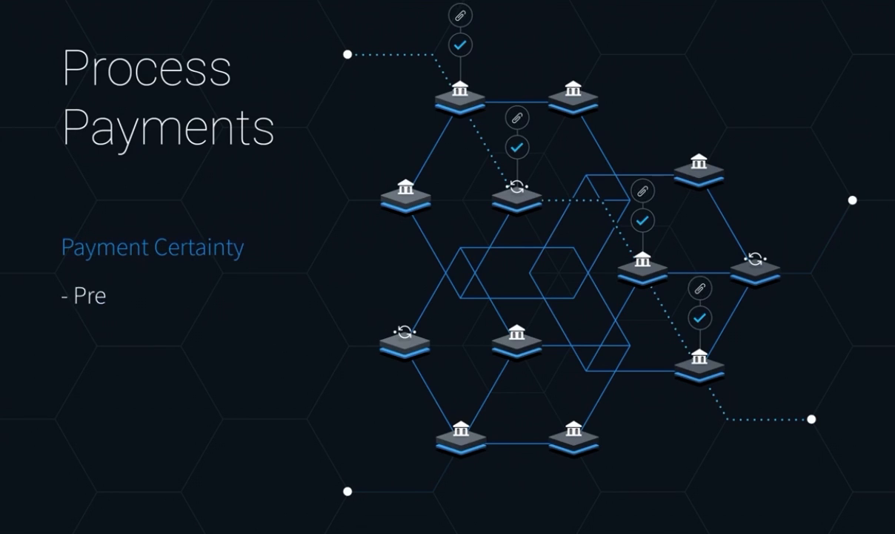
type("-disclosure of information")
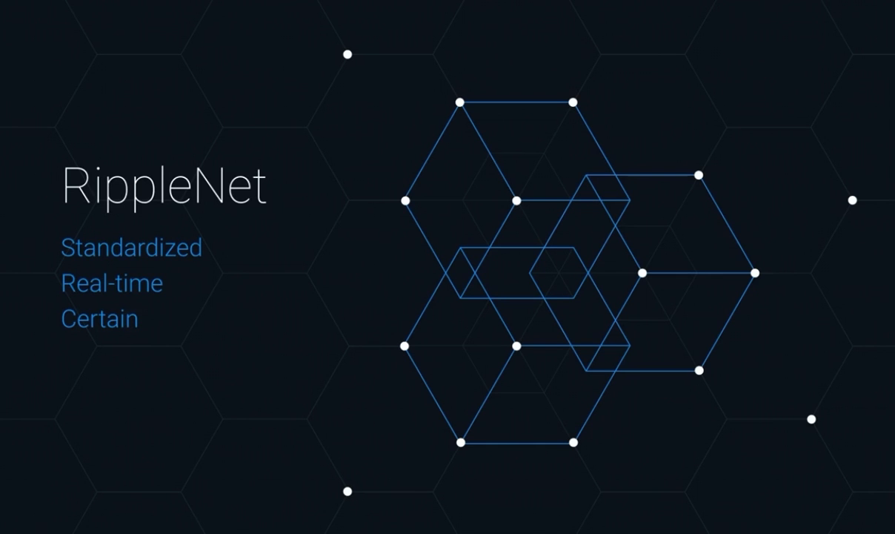
type("Co")
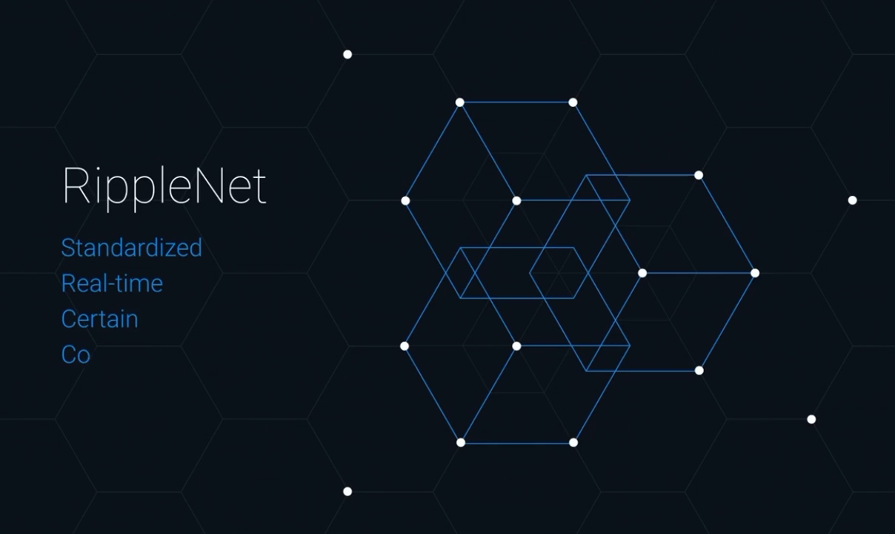